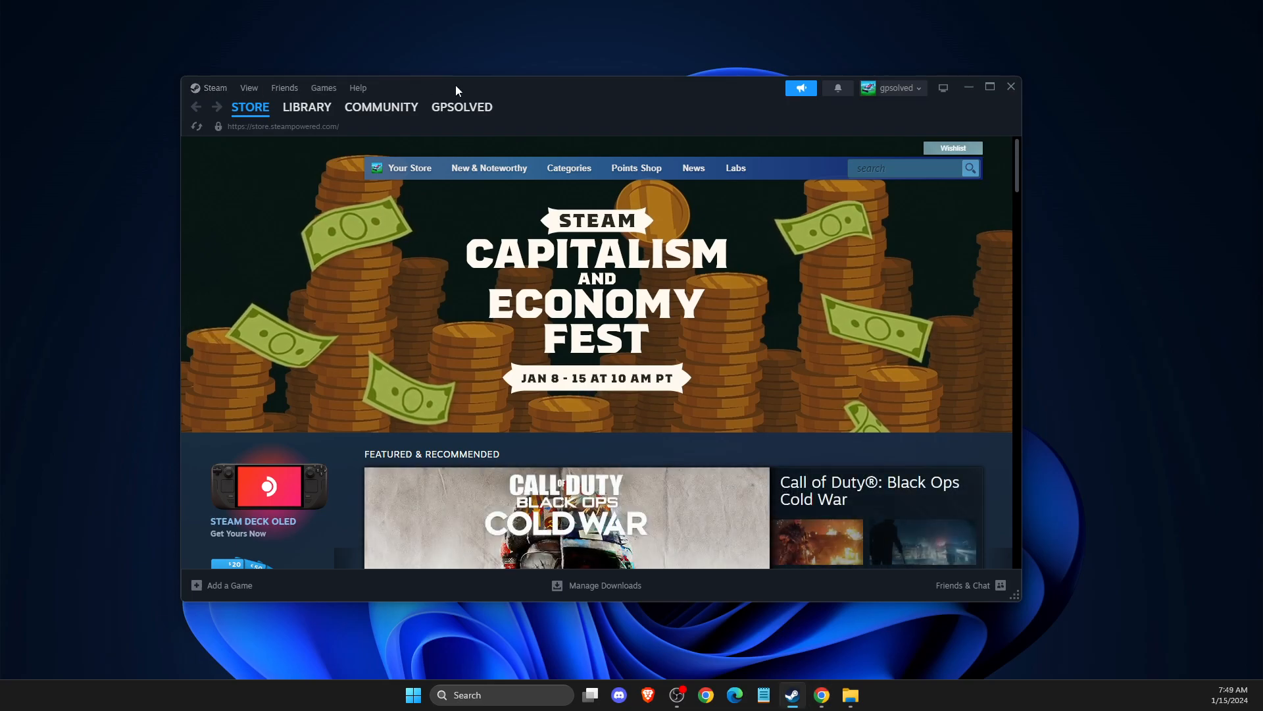
Reach the Steam client Settings window from the top-left Steam menu
click(213, 88)
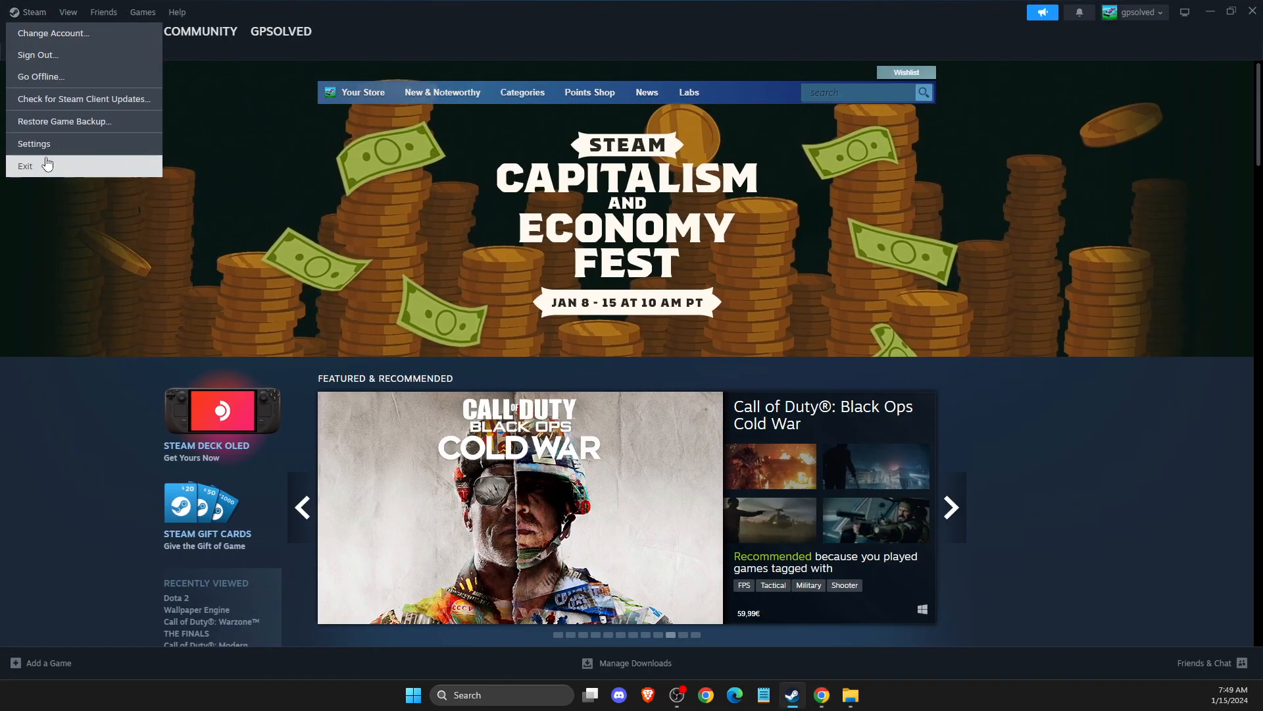
click(34, 143)
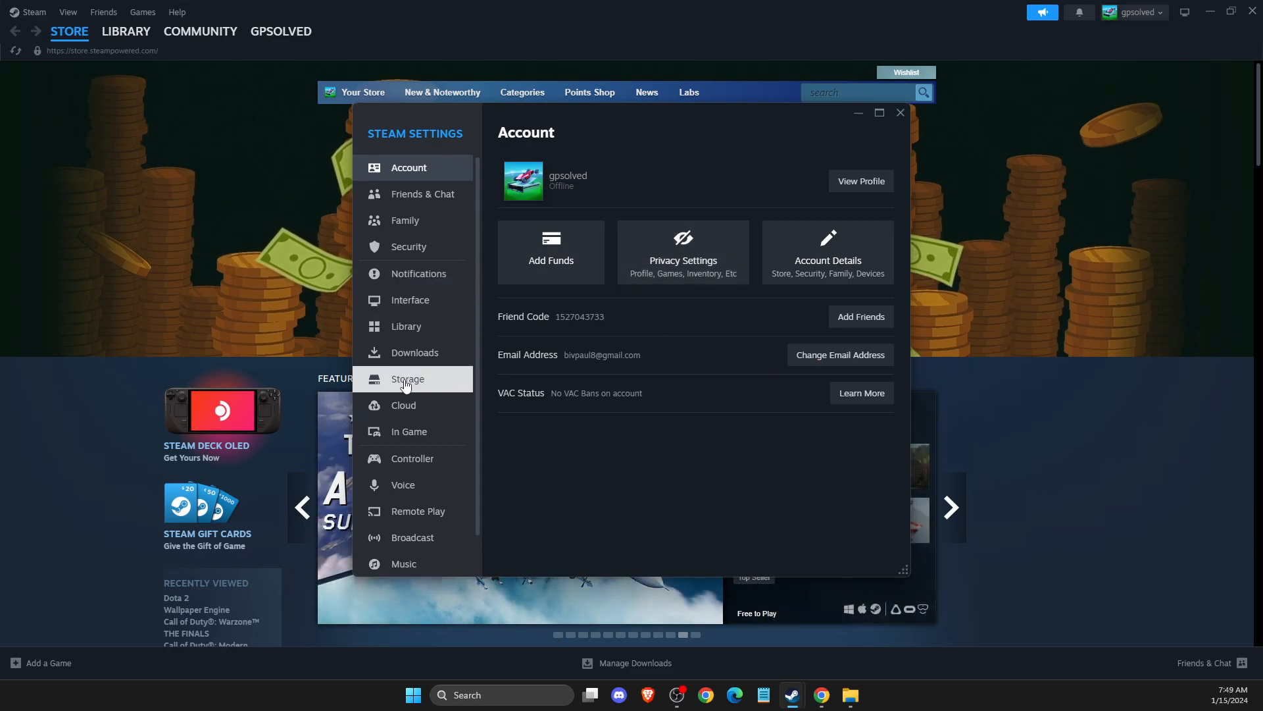
From the Storage page, add Local Drive (D:) as a new Steam library folder
click(407, 379)
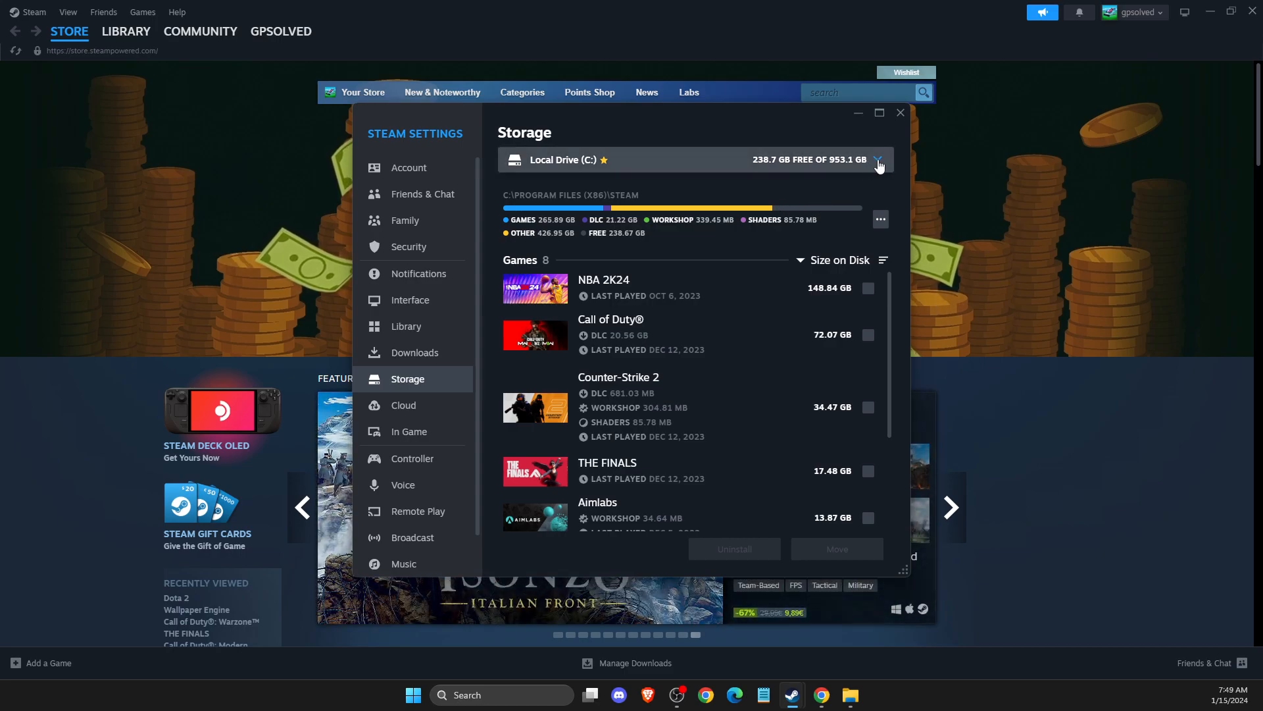
click(878, 159)
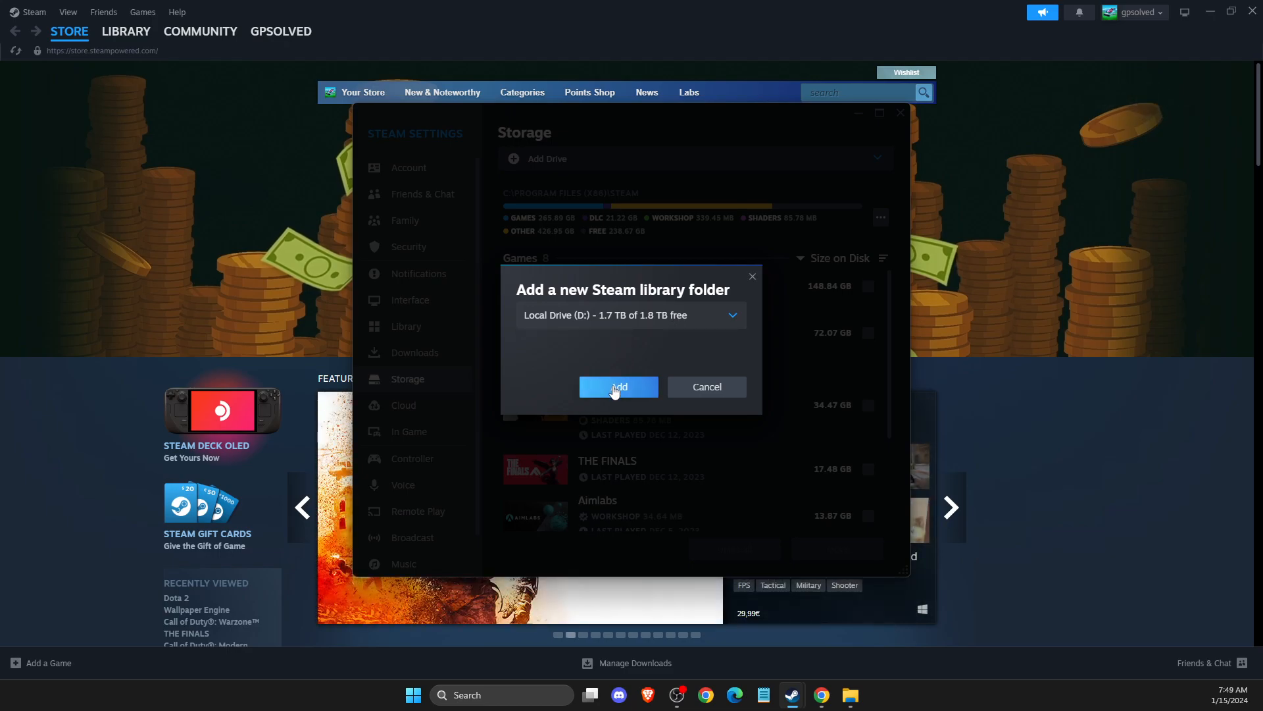
click(705, 386)
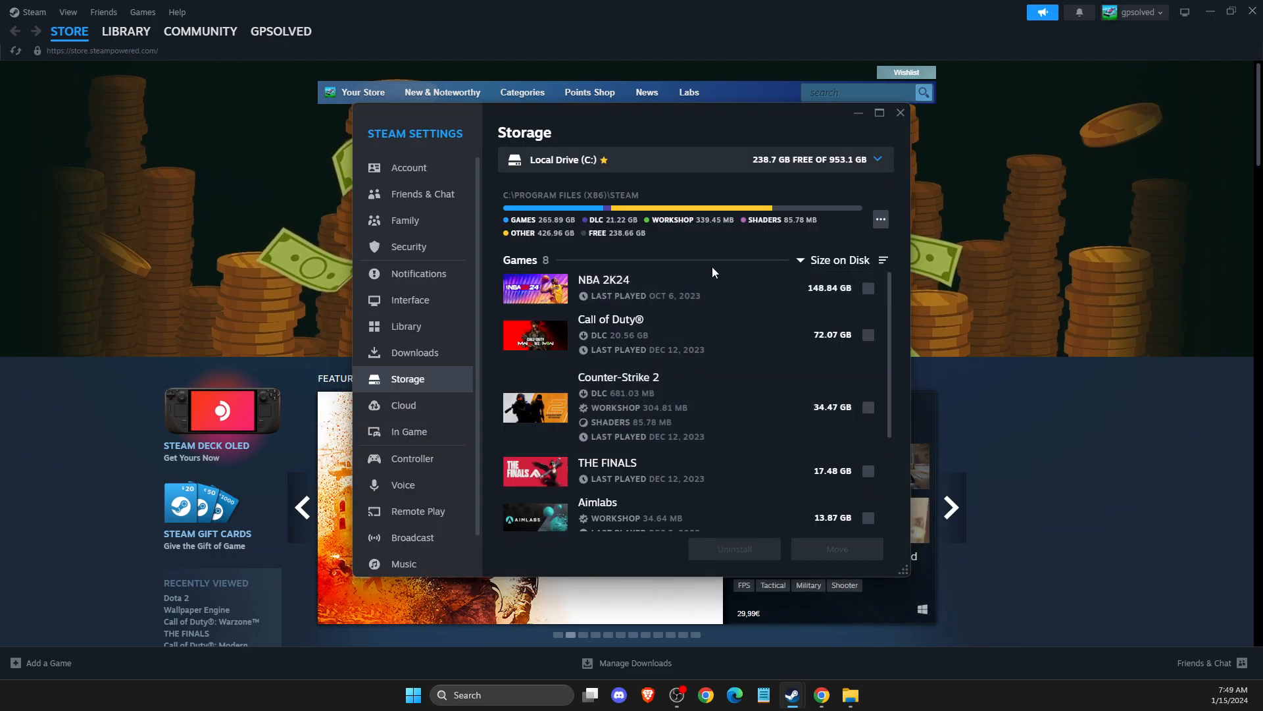
click(879, 159)
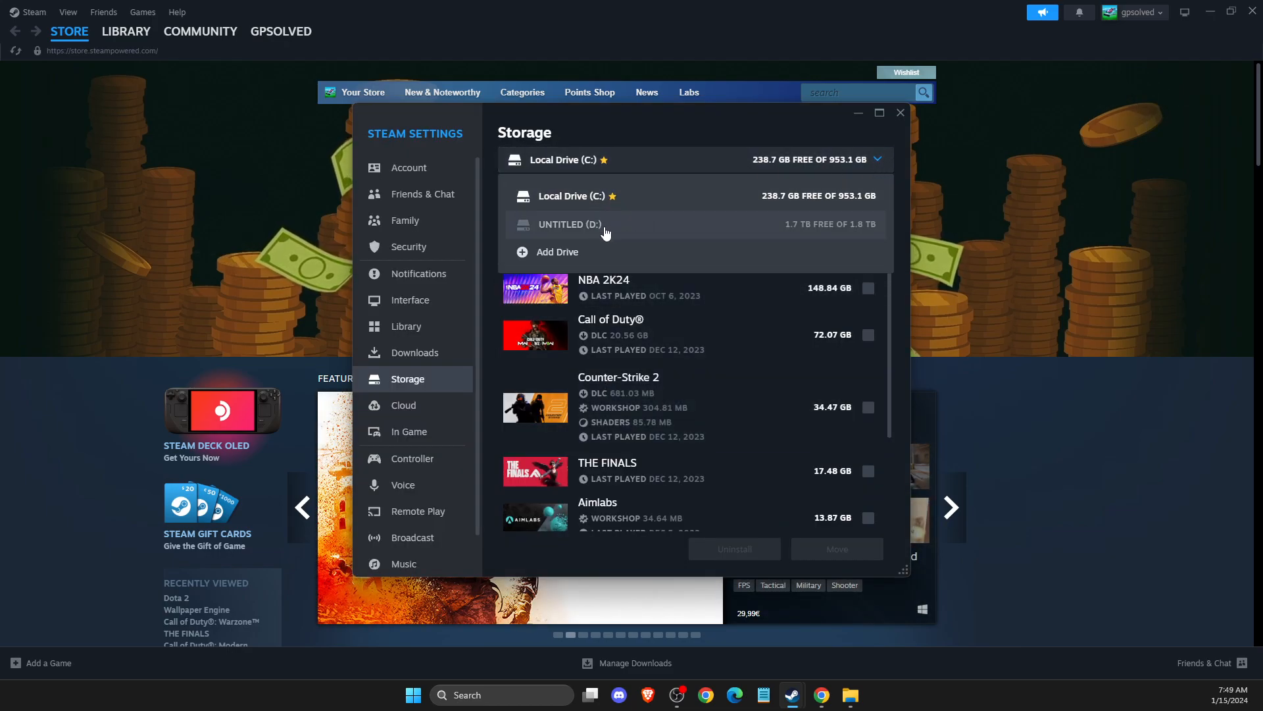
click(570, 224)
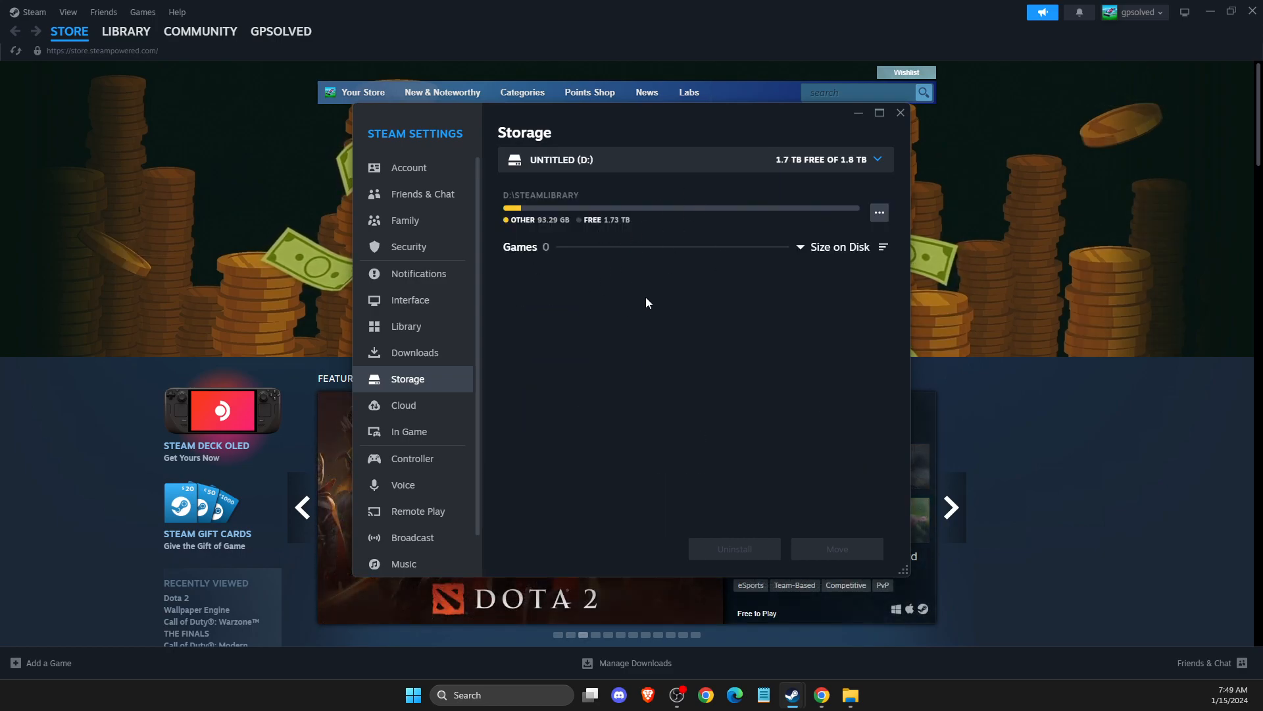
mouse_move(778, 286)
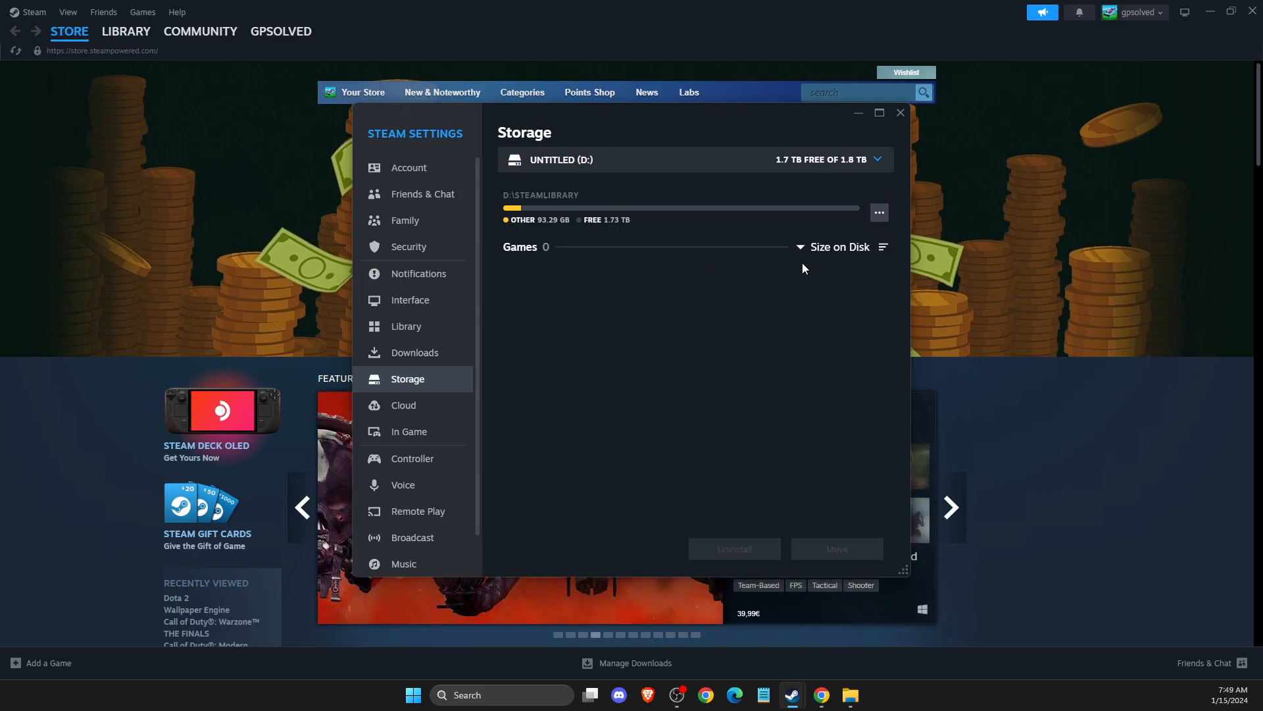
click(881, 159)
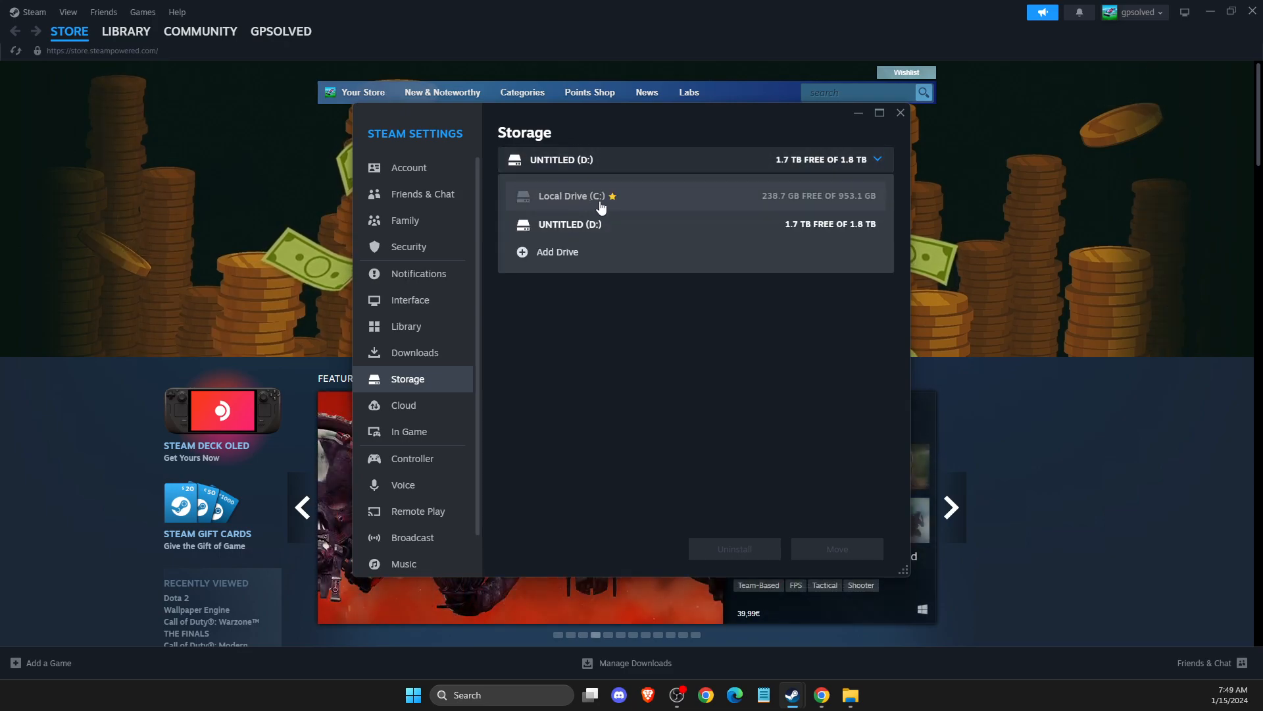
click(573, 196)
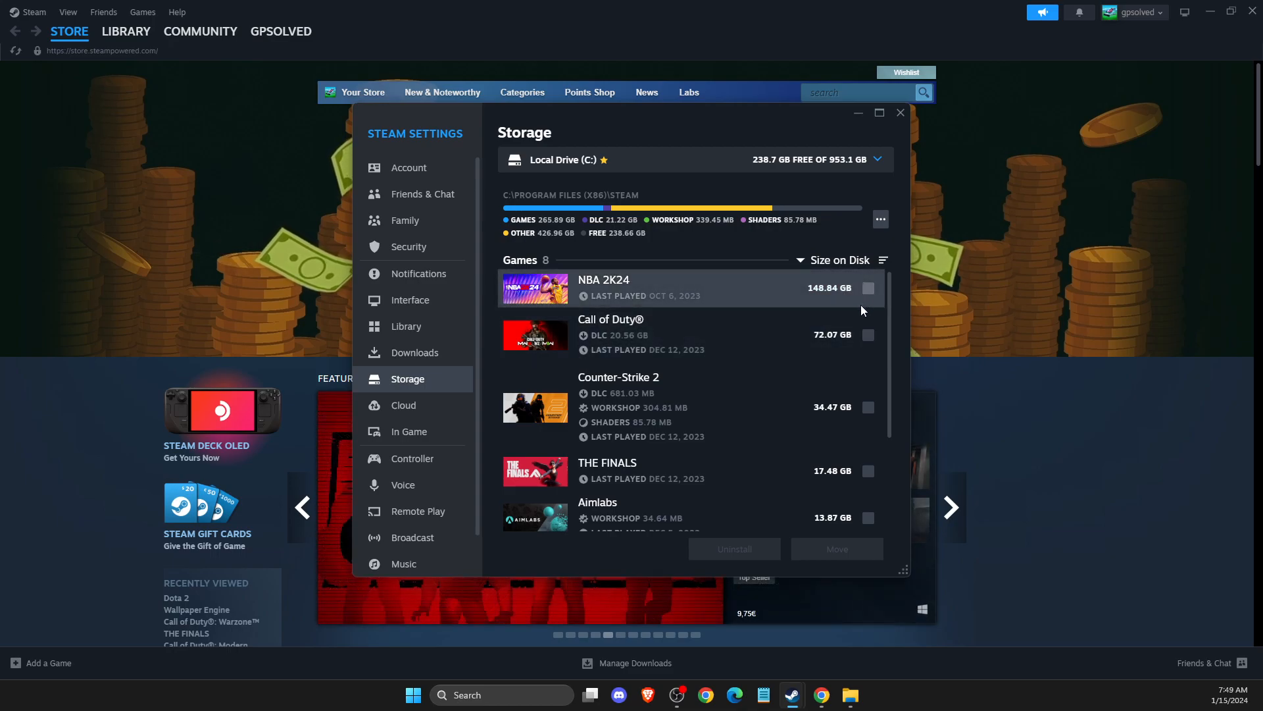
Move Crosshair V2 from the C: library to the UNTITLED (D:) drive
scroll(down, 3)
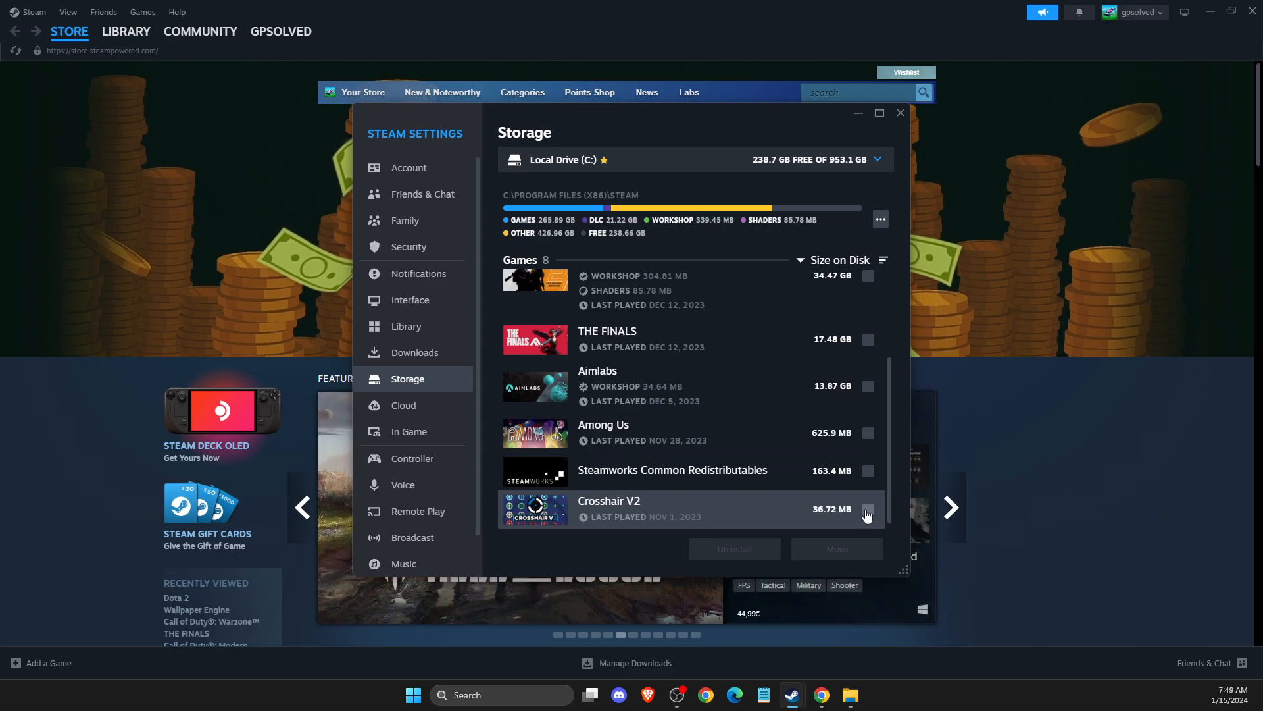
click(867, 509)
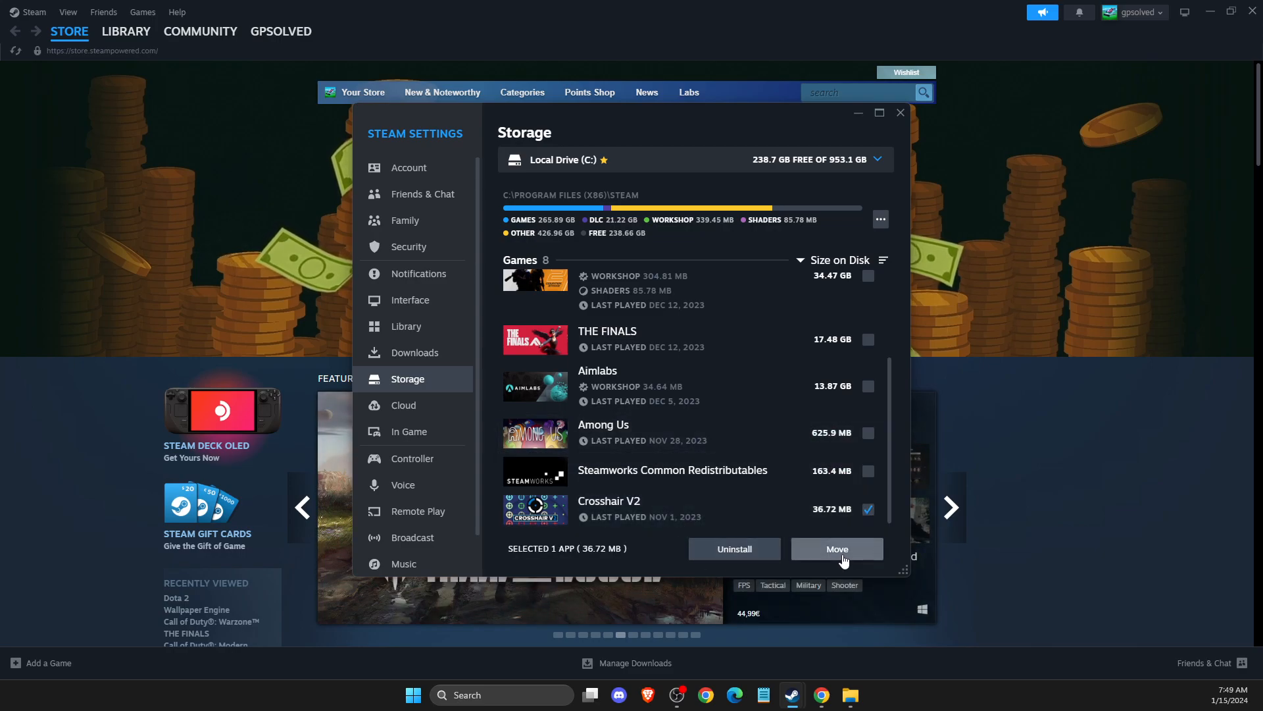
click(837, 549)
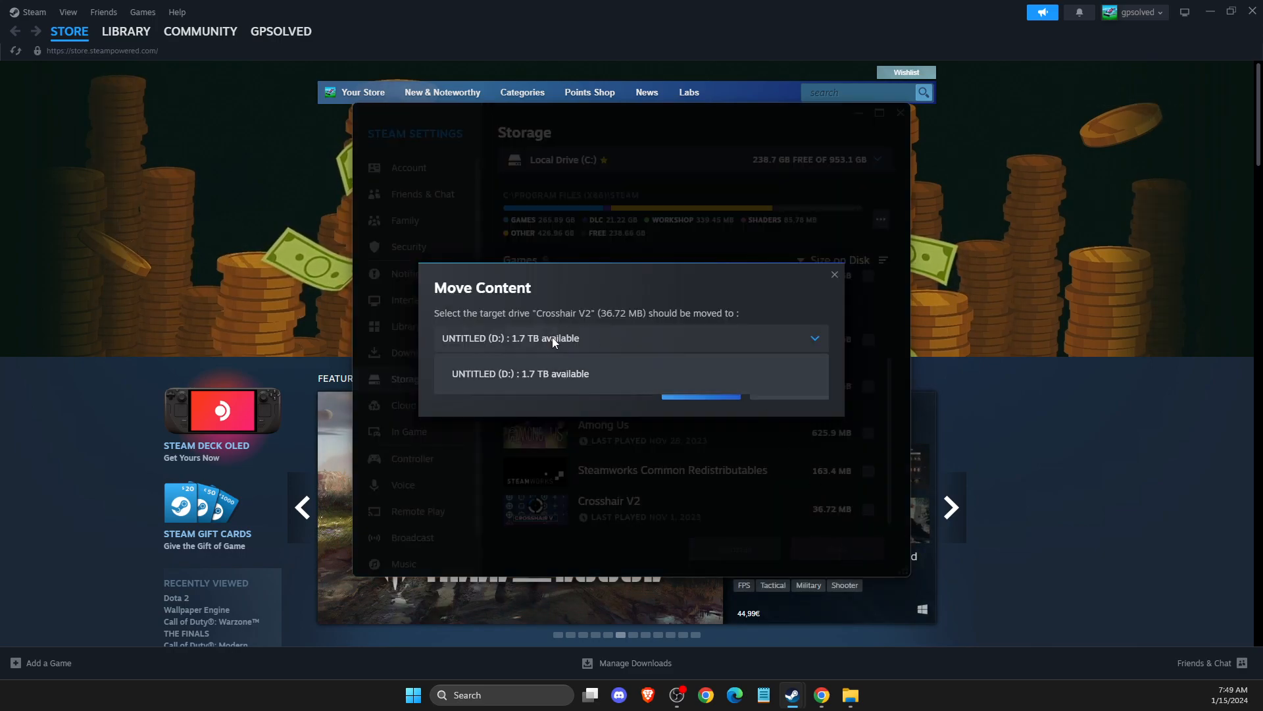
click(519, 373)
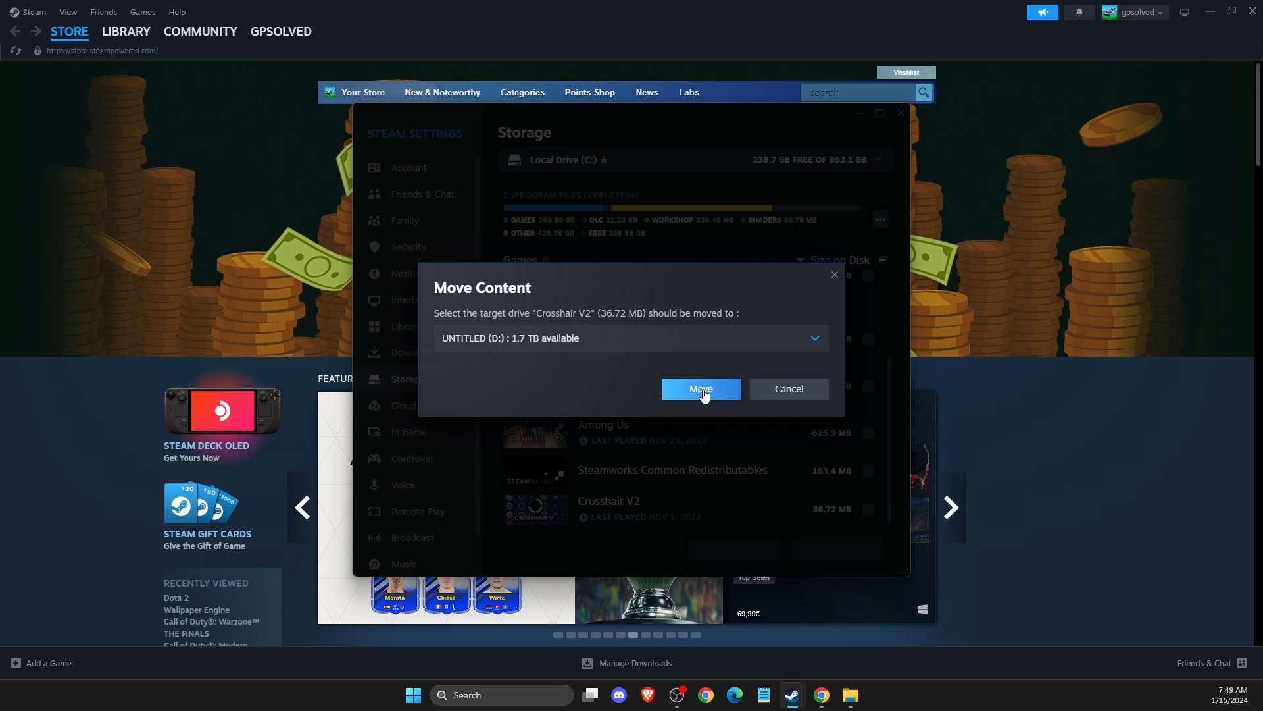
click(698, 388)
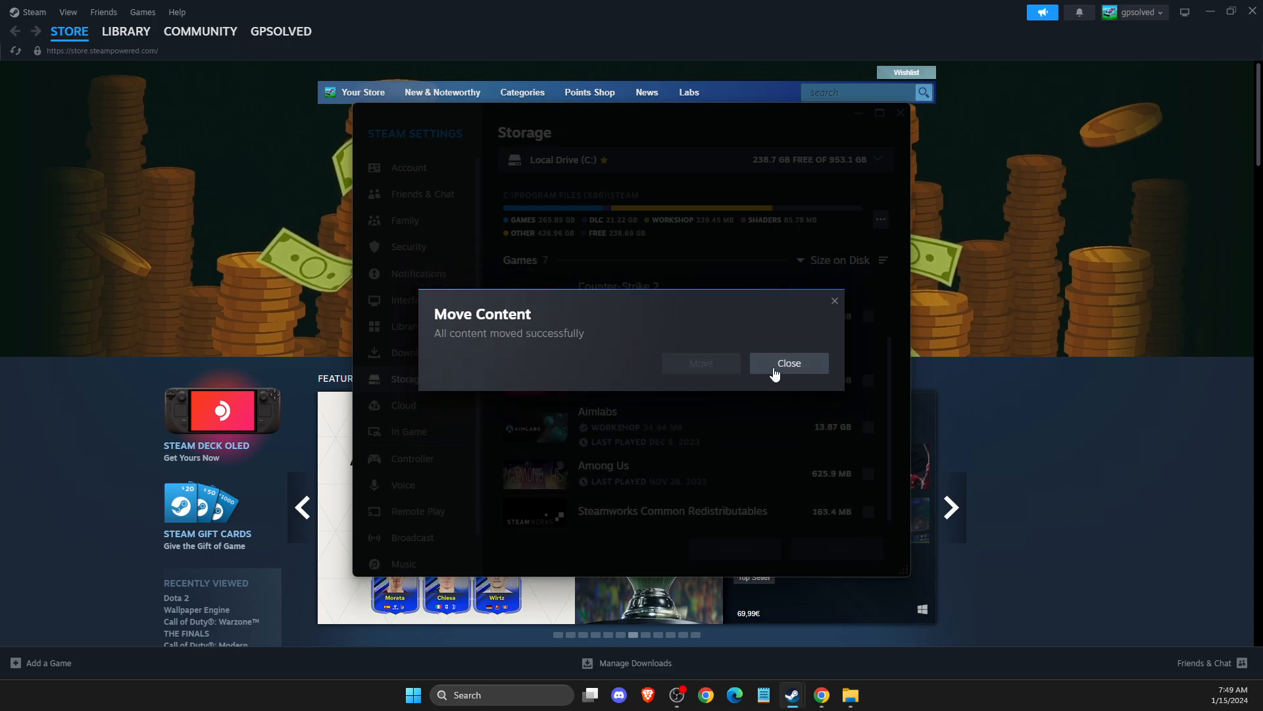
Dismiss the move-success message and switch the Storage view to UNTITLED (D:)
click(788, 364)
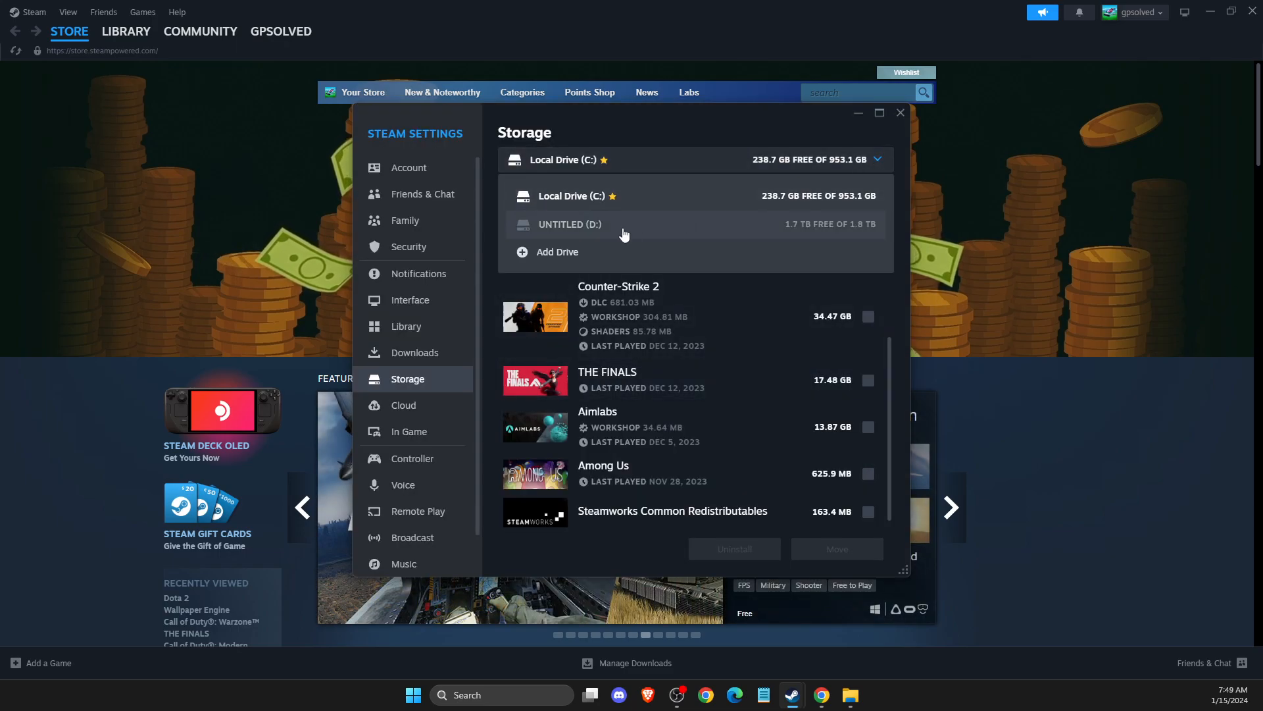
click(570, 224)
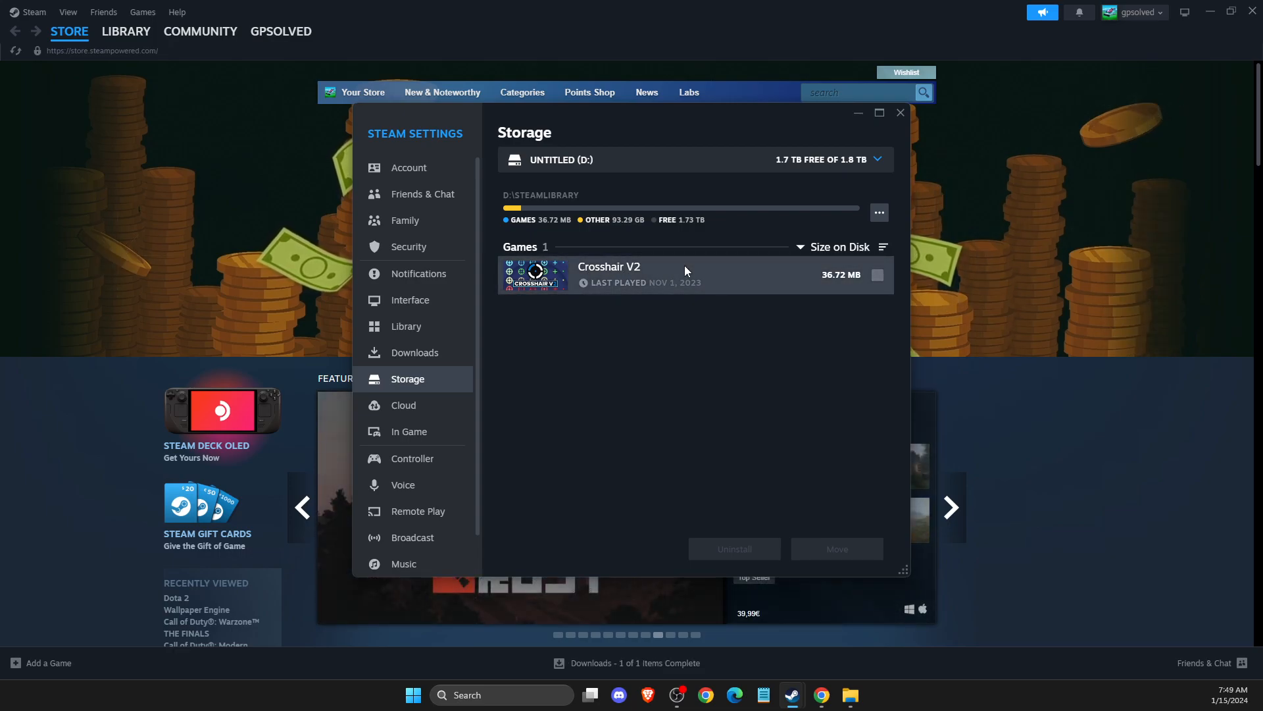
mouse_move(693, 276)
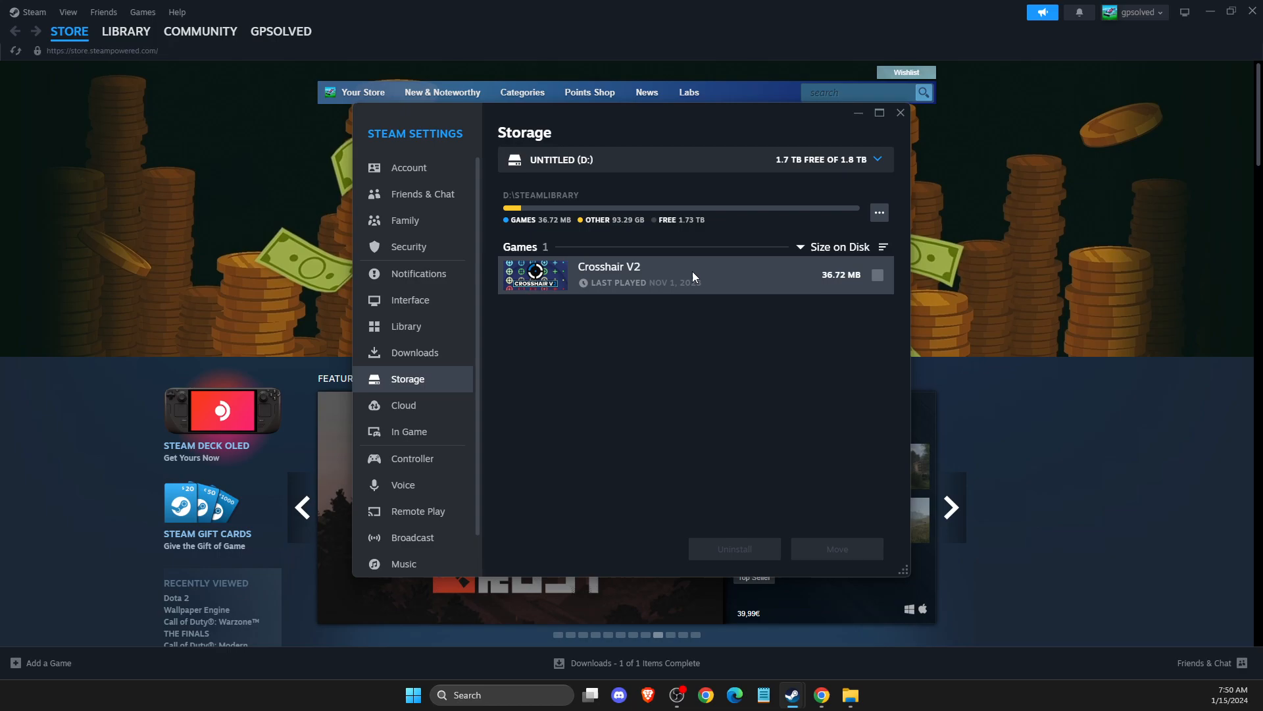